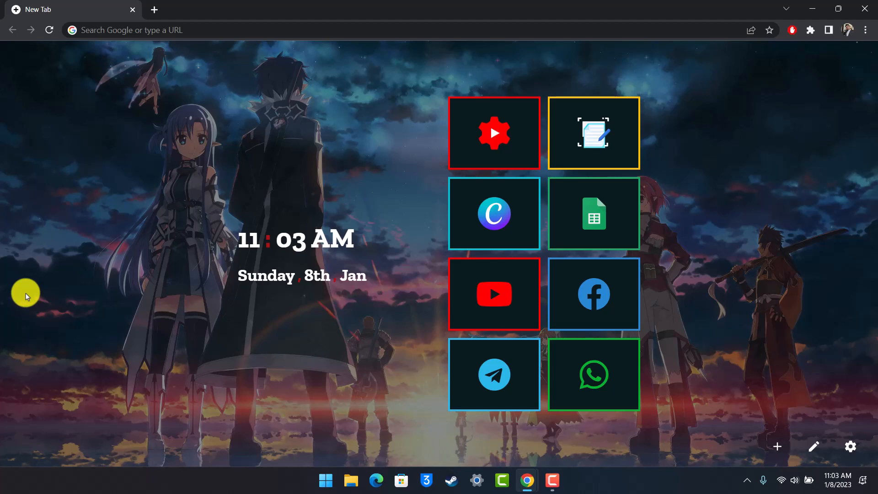
{"action": "mouse_move", "coordinate": [95, 55]}
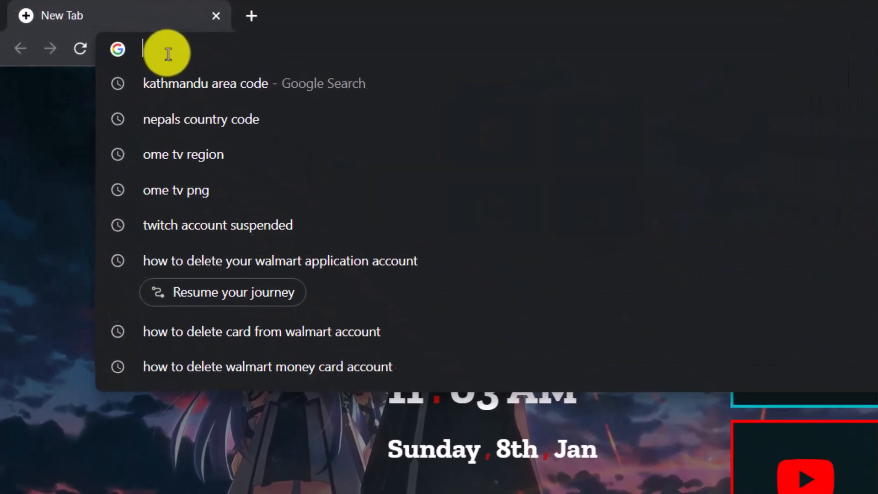
- Load citrix.com in the Chrome tab
{"action": "type", "text": "citrix.com"}
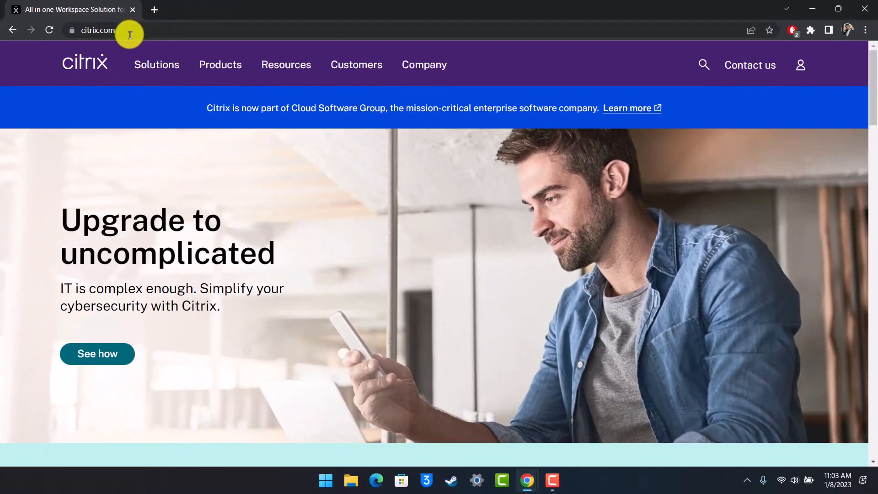
- Open the header person icon's Sign In menu showing My Citrix account and Citrix Cloud
{"action": "left_click", "coordinate": [156, 65]}
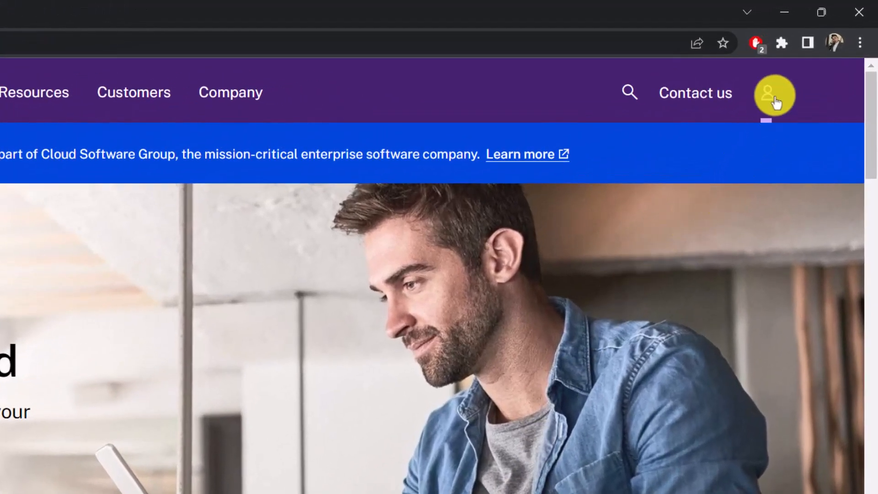
{"action": "left_click", "coordinate": [773, 94]}
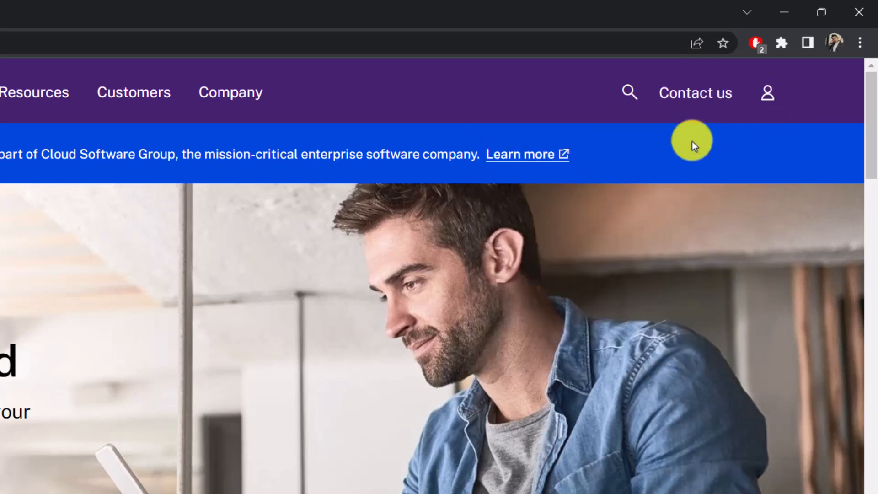
{"action": "left_click", "coordinate": [767, 93]}
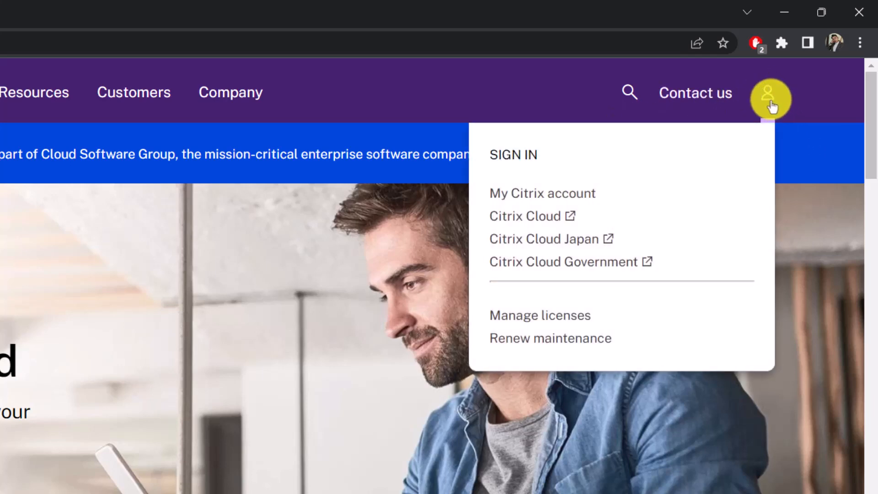
{"action": "mouse_move", "coordinate": [508, 154]}
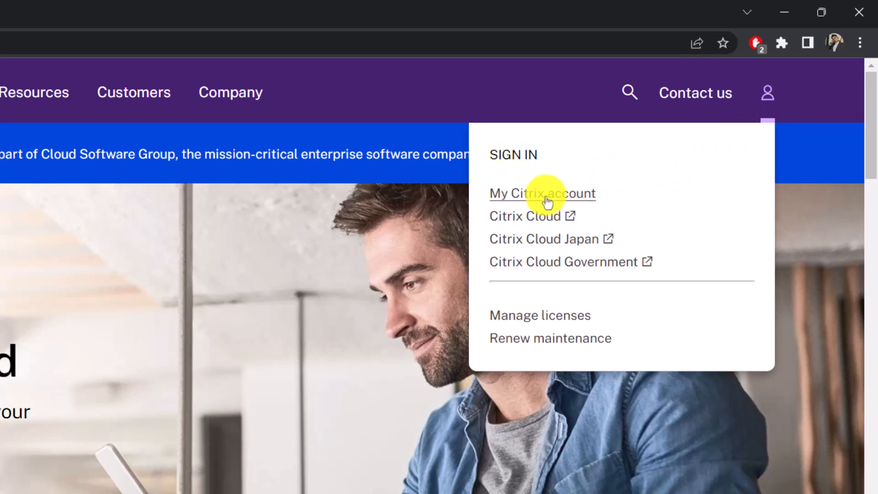
{"action": "left_click", "coordinate": [542, 192]}
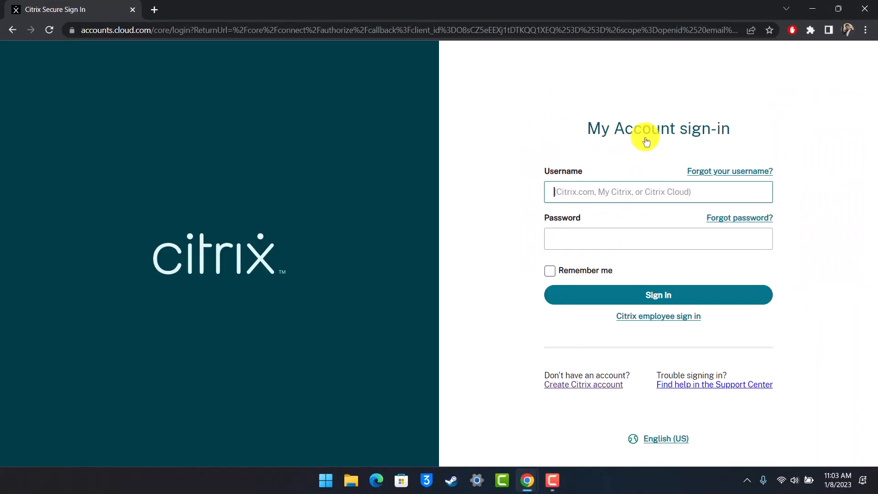
{"action": "type", "text": "thisisbimal65"}
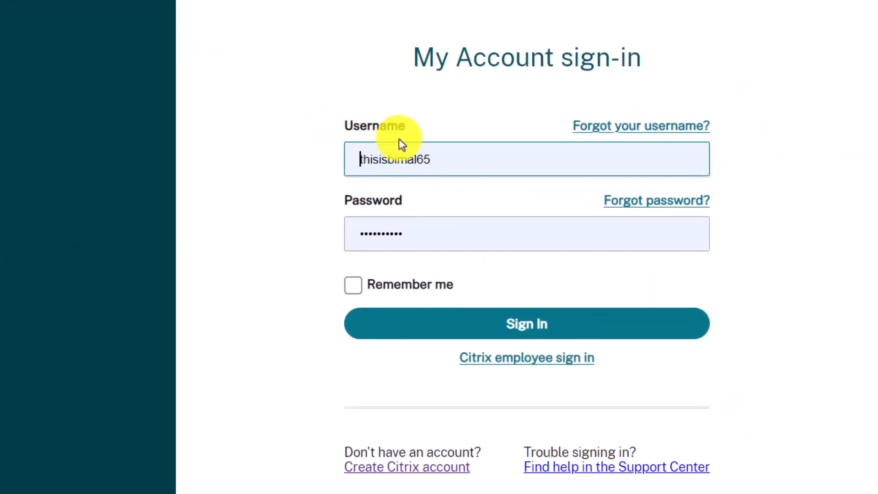
{"action": "left_click", "coordinate": [526, 233]}
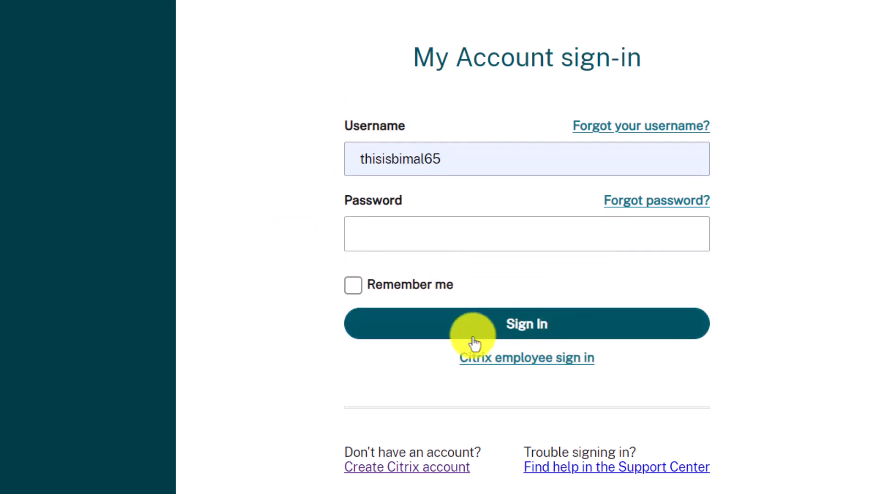
{"action": "mouse_move", "coordinate": [663, 212]}
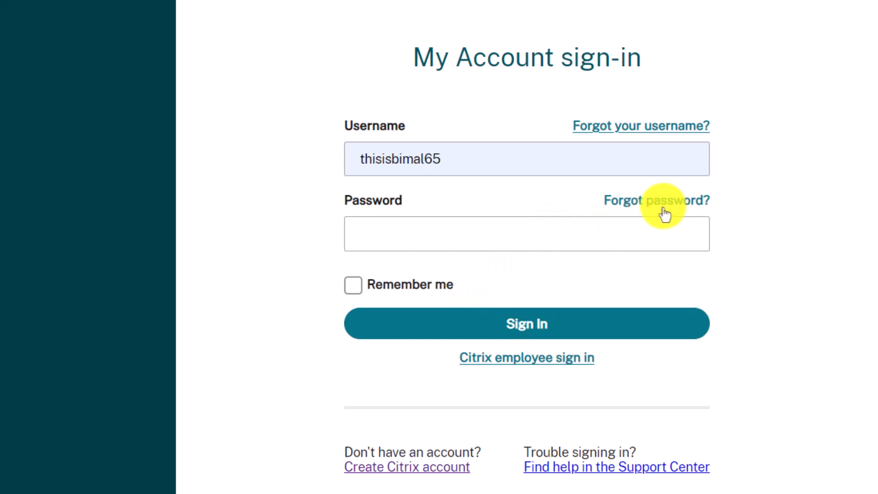
{"action": "mouse_move", "coordinate": [697, 201]}
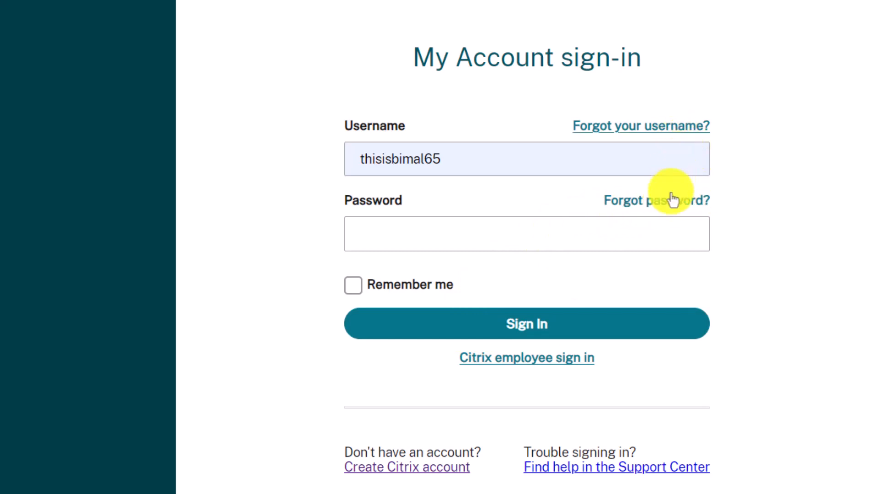
- Request a reset via Forgot password using the saved username and the reCAPTCHA check
{"action": "left_click", "coordinate": [656, 200]}
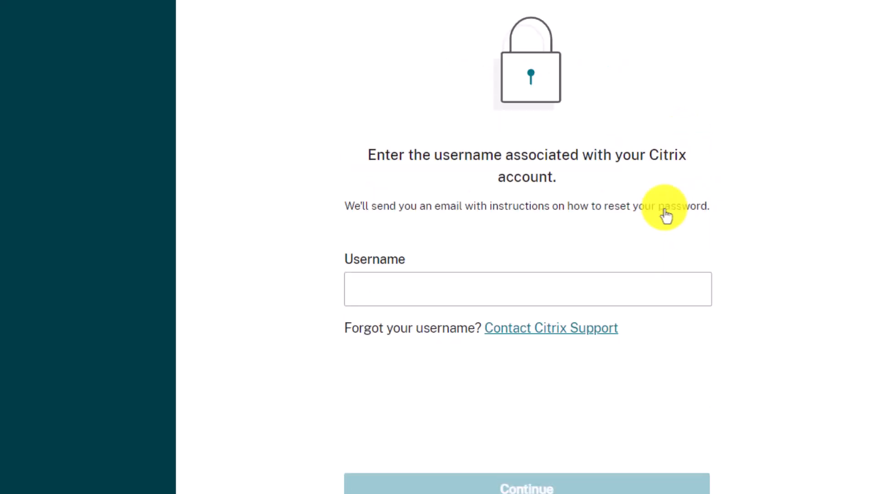
{"action": "left_click", "coordinate": [526, 289]}
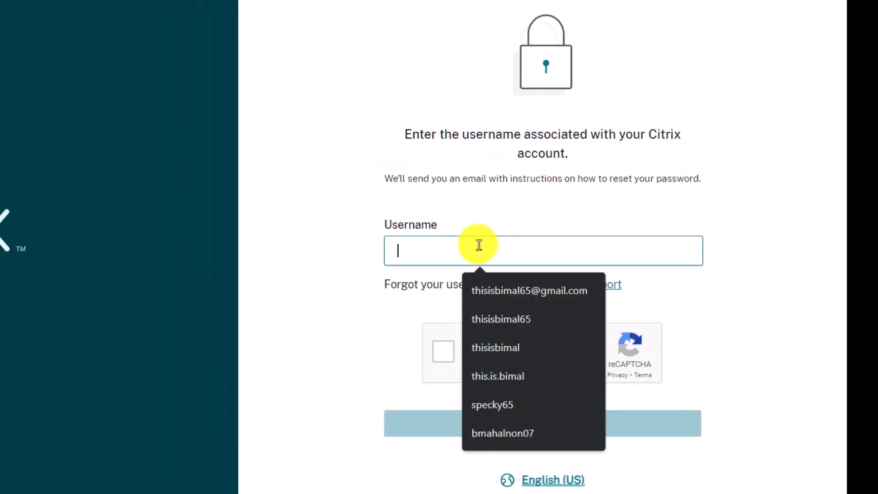
{"action": "left_click", "coordinate": [501, 318]}
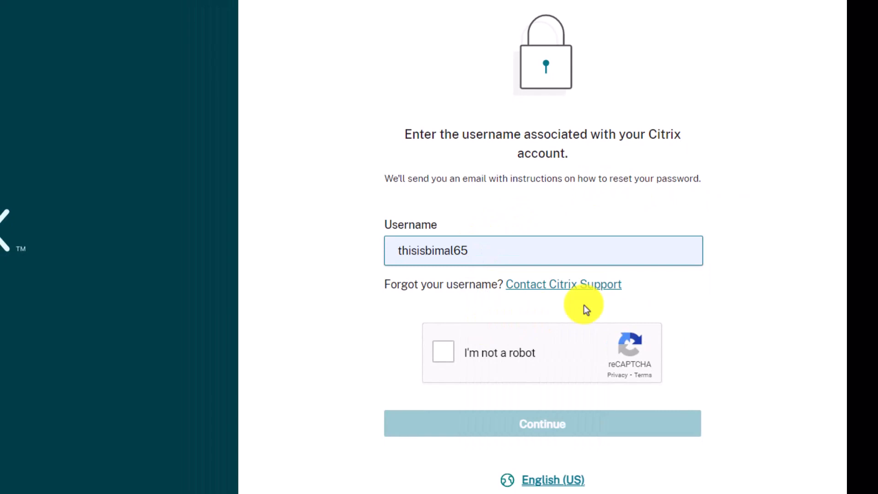
{"action": "mouse_move", "coordinate": [443, 352]}
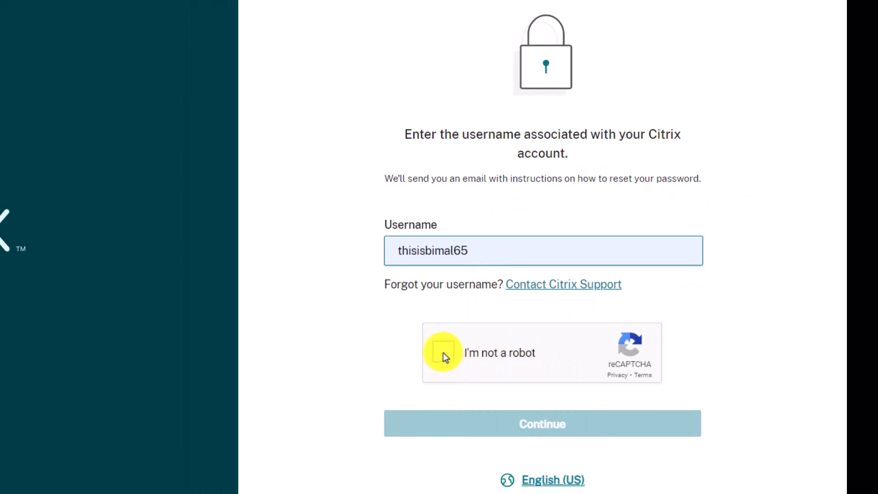
{"action": "left_click", "coordinate": [444, 352]}
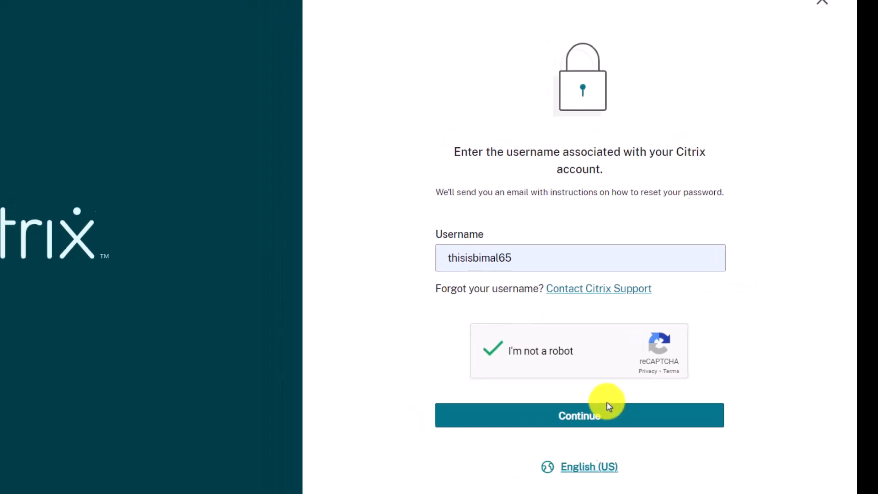
{"action": "left_click", "coordinate": [579, 415]}
{"action": "type", "text": "g"}
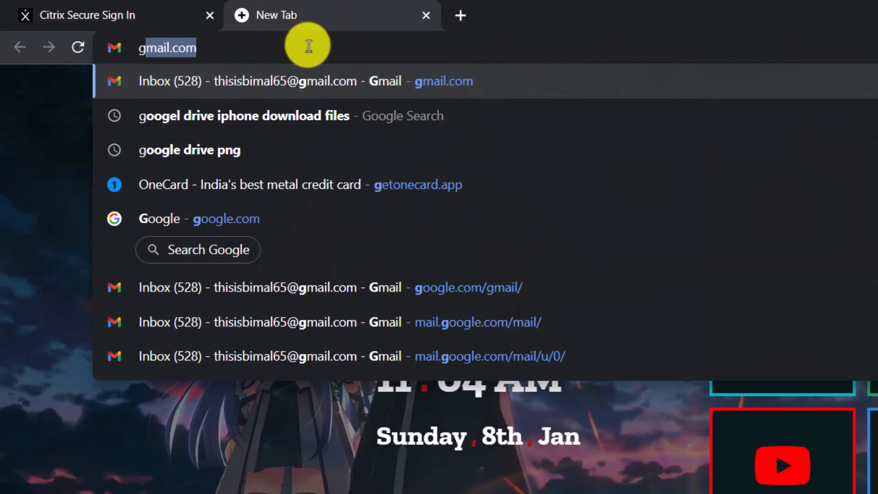
- Open the Gmail inbox and the Citrix Cloud Security Alert: Reset Your Password email
{"action": "left_click", "coordinate": [285, 82]}
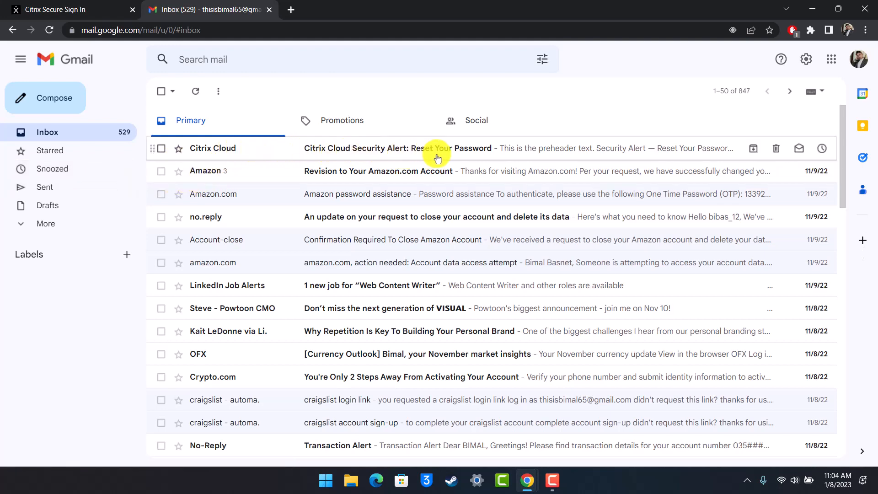
{"action": "left_click", "coordinate": [392, 148]}
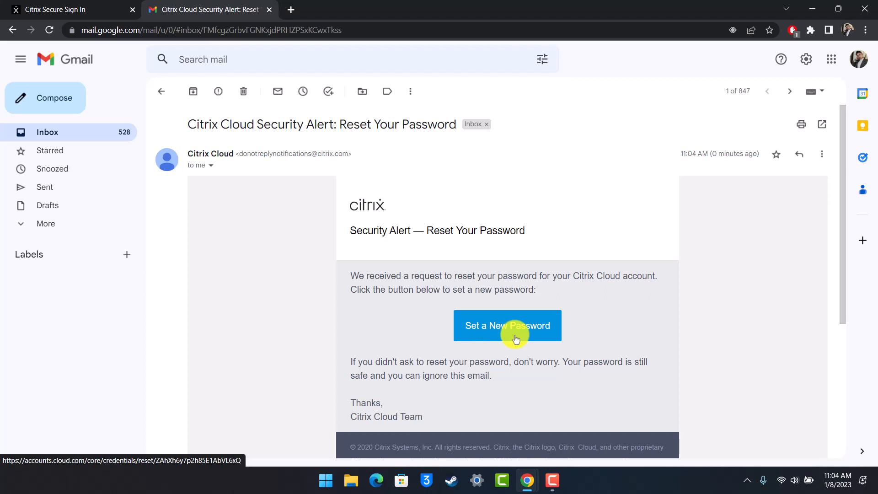
- Follow the Set a New Password link and focus the empty new password field
{"action": "left_click", "coordinate": [507, 325]}
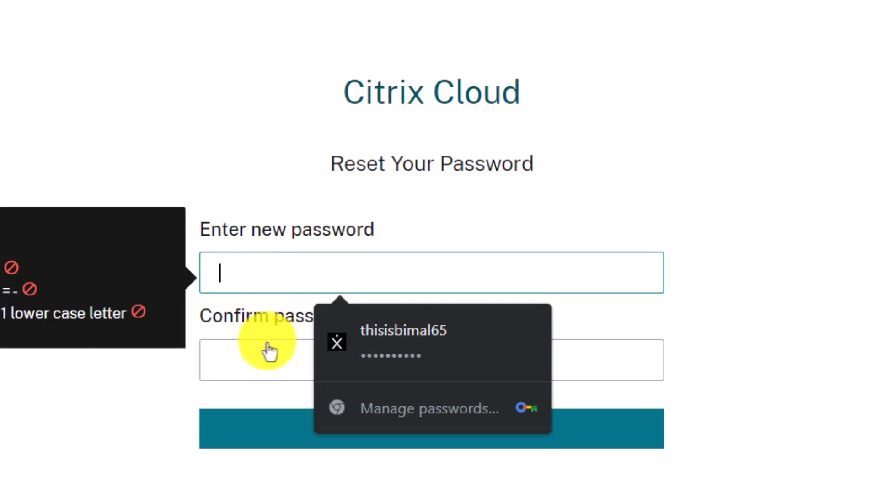
{"action": "left_click", "coordinate": [431, 359]}
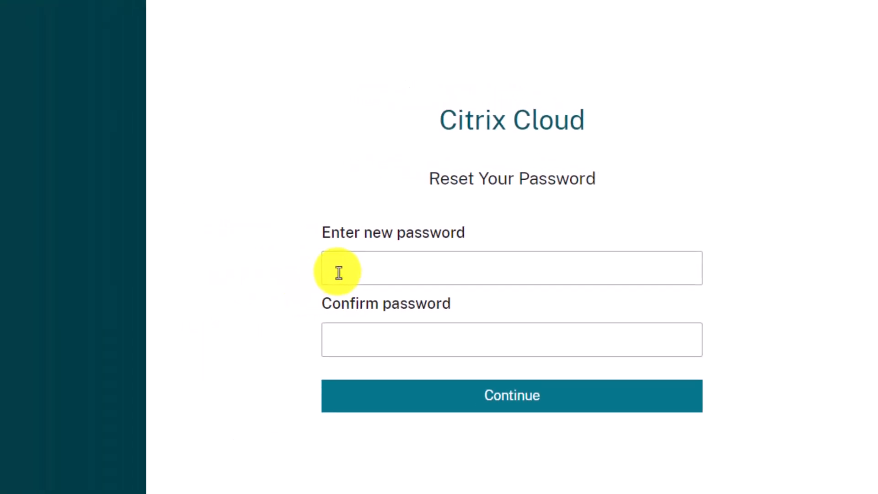
{"action": "left_click", "coordinate": [510, 267]}
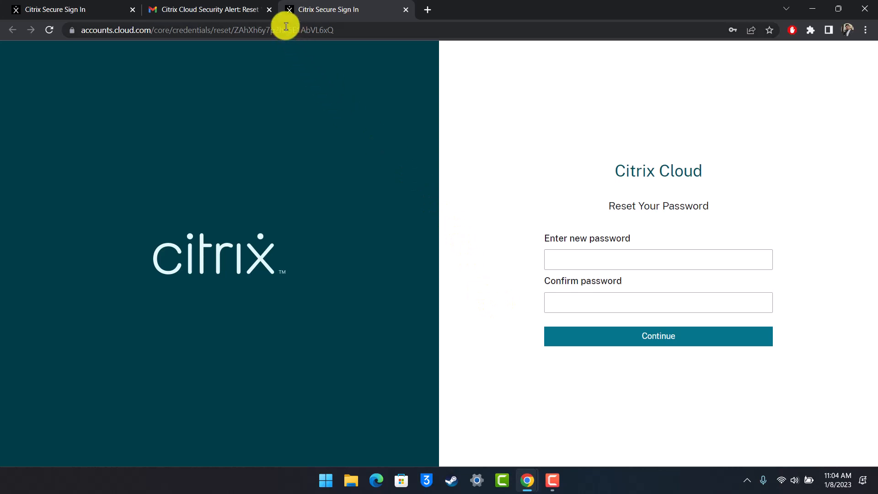
- Close the Gmail tab, glance at the confirmation page, and return to Reset Your Password
{"action": "left_click", "coordinate": [269, 9]}
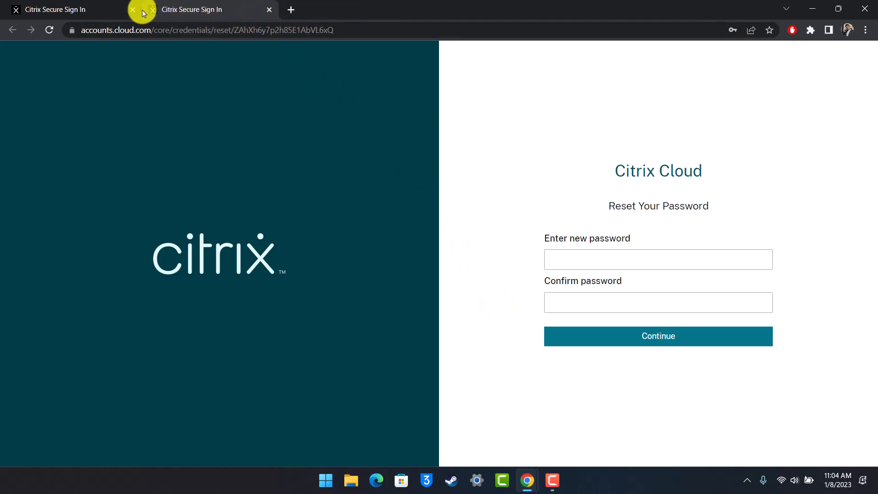
{"action": "left_click", "coordinate": [658, 335]}
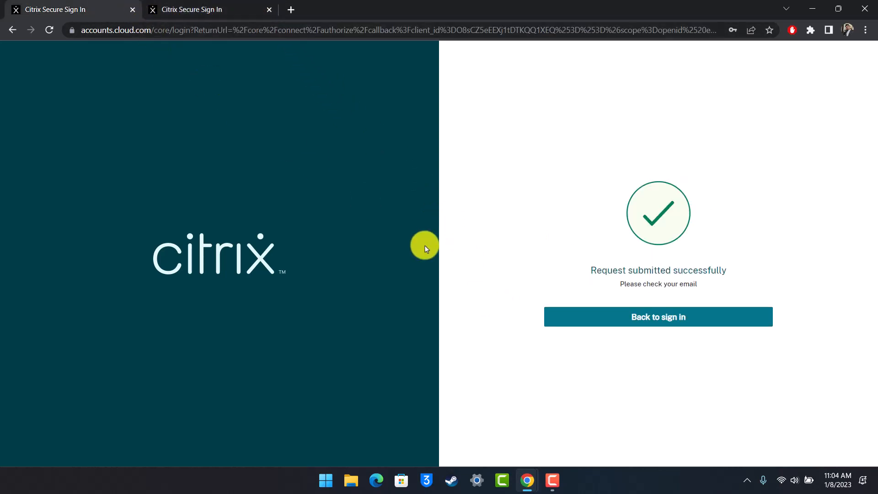
{"action": "left_click", "coordinate": [201, 10]}
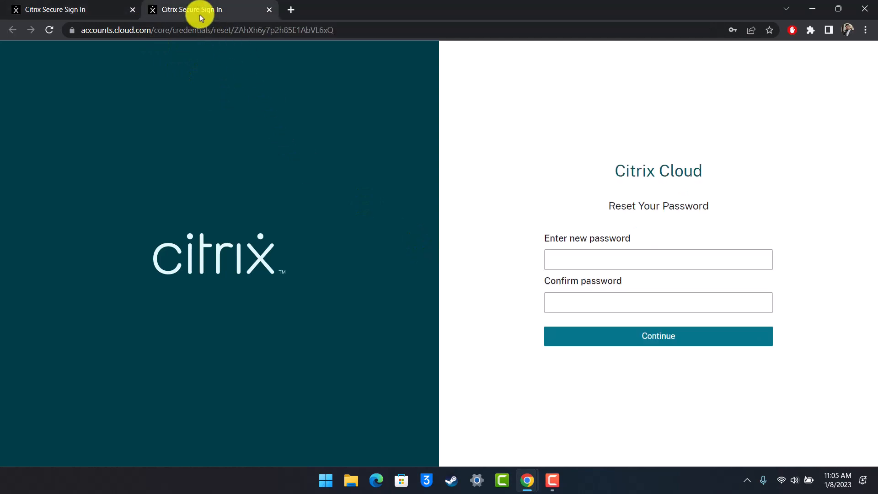